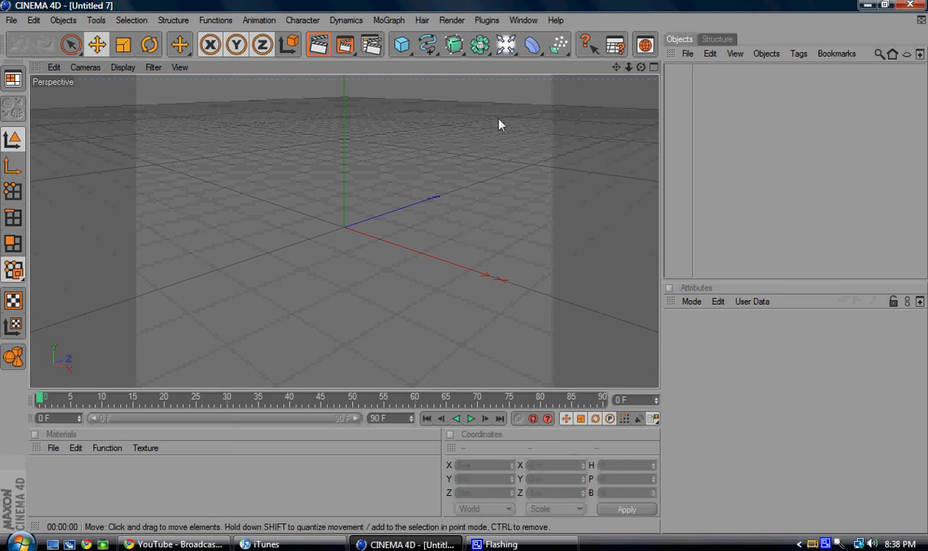
- Add a Text spline and set its text to 'oEnnuio'
{"action": "left_click", "coordinate": [429, 44]}
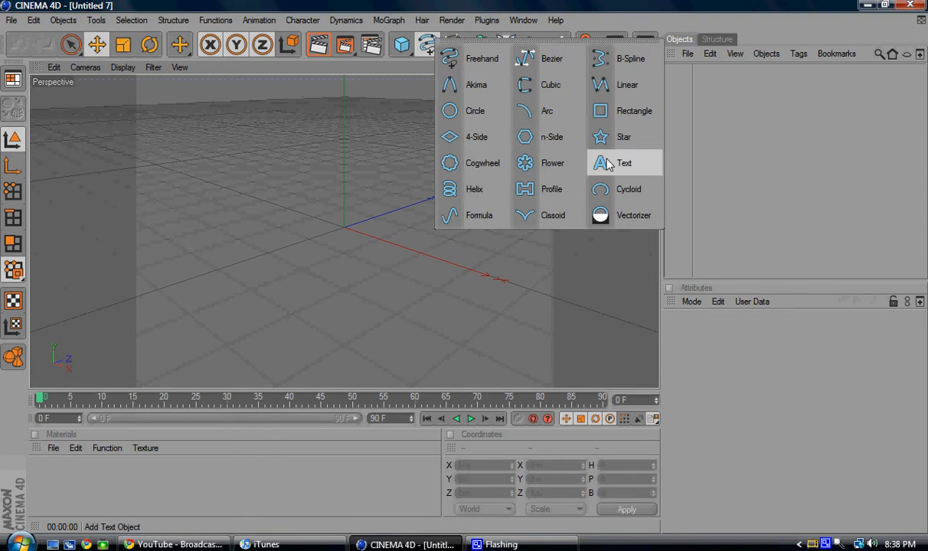
{"action": "left_click", "coordinate": [625, 162]}
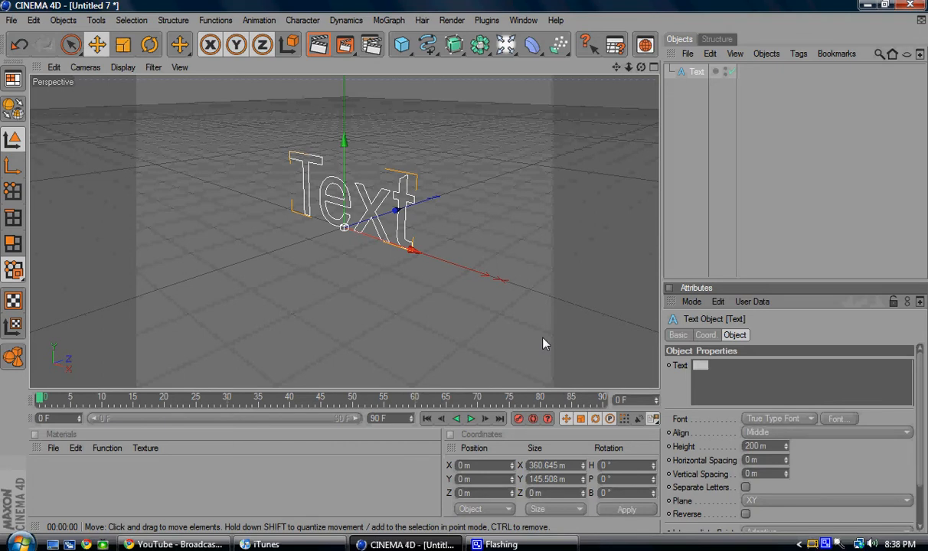
{"action": "mouse_move", "coordinate": [778, 243]}
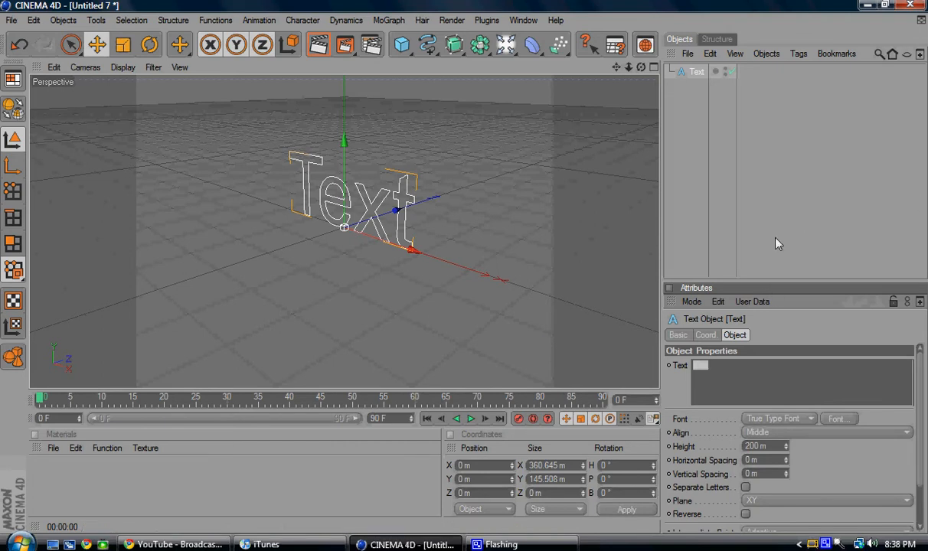
{"action": "type", "text": "En"}
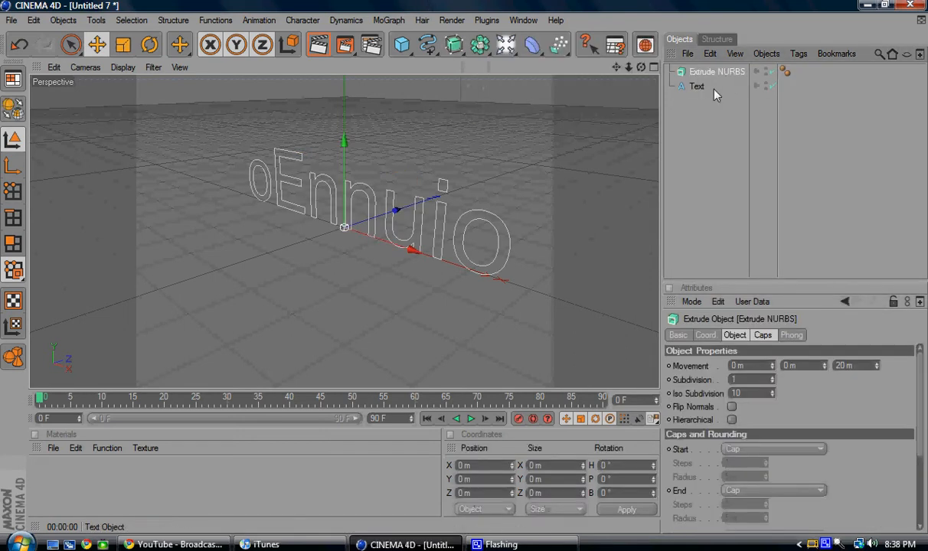
- Create a new material coloured cyan (R 0, G 246, B 255) and close the editor
{"action": "left_click", "coordinate": [697, 86]}
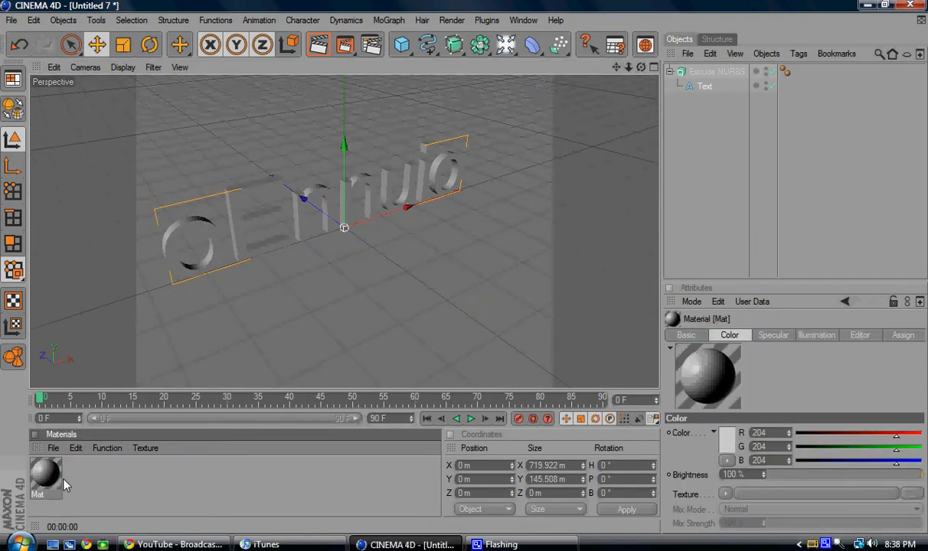
{"action": "double_click", "coordinate": [44, 477]}
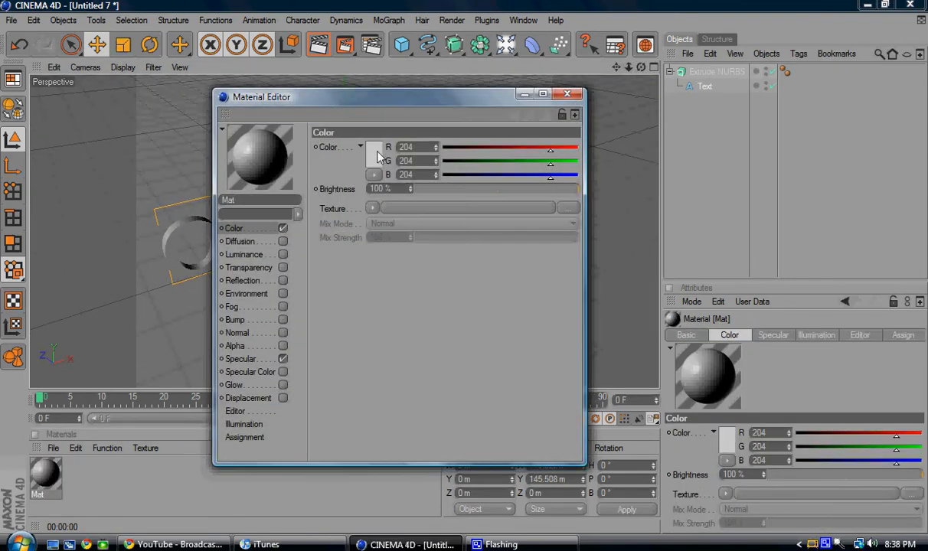
{"action": "left_click", "coordinate": [375, 147]}
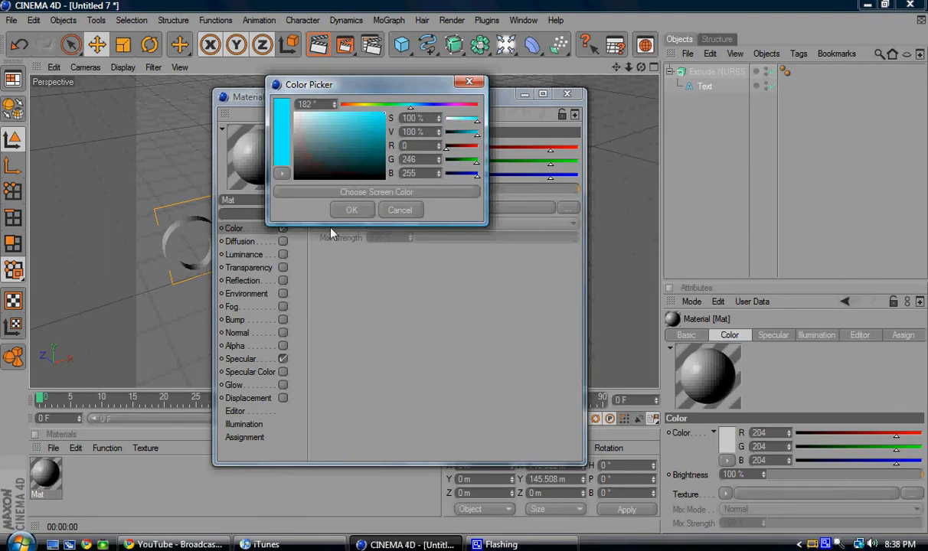
{"action": "left_click", "coordinate": [352, 209]}
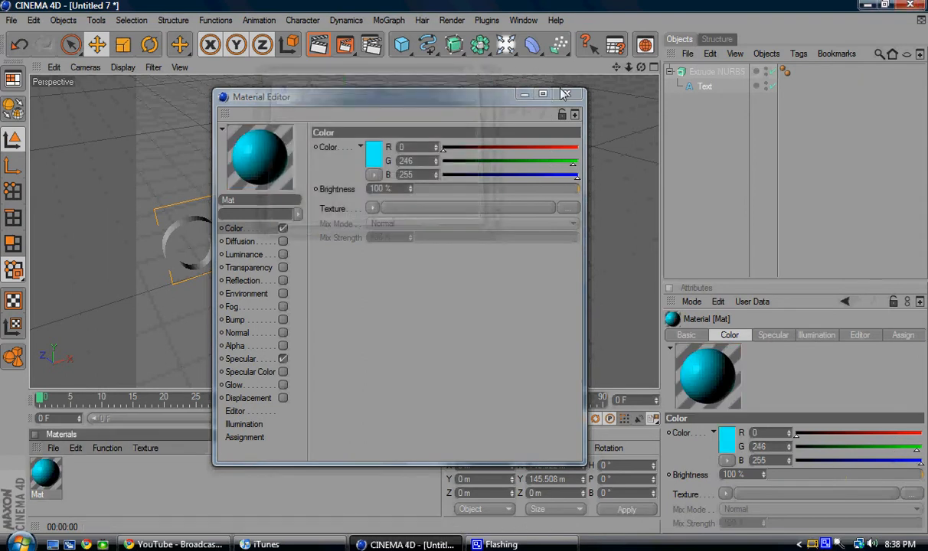
{"action": "left_click", "coordinate": [563, 93]}
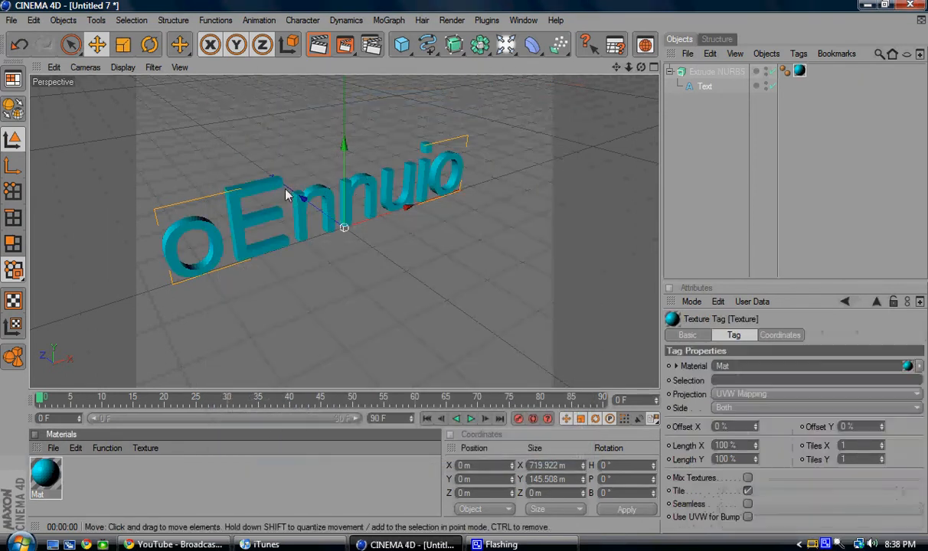
{"action": "left_click", "coordinate": [319, 44]}
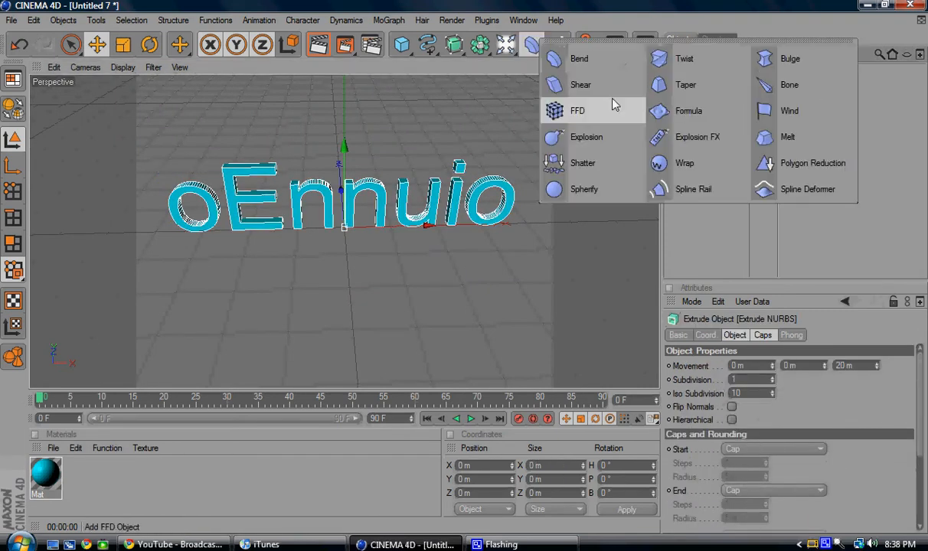
- Add an Explosion FX deformer and select the extruded text object
{"action": "left_click", "coordinate": [698, 137]}
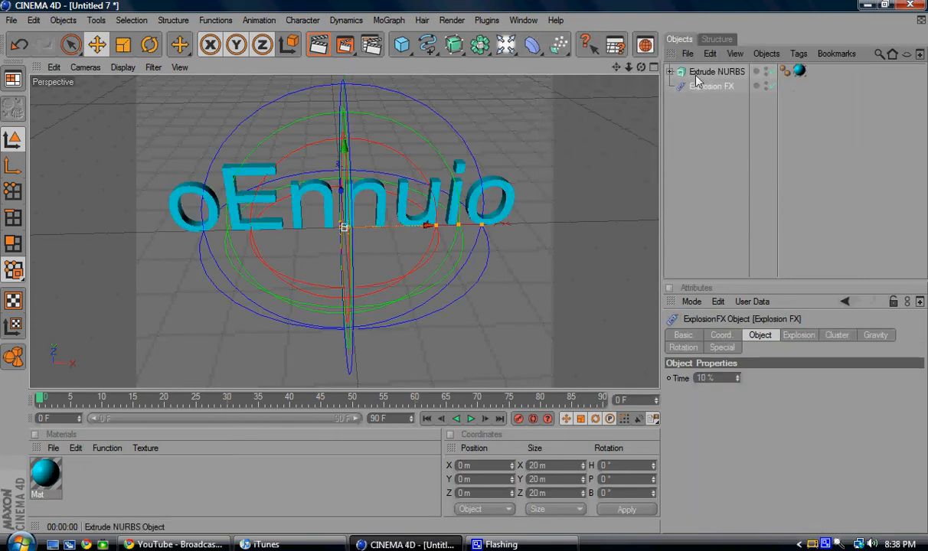
{"action": "left_click", "coordinate": [717, 71]}
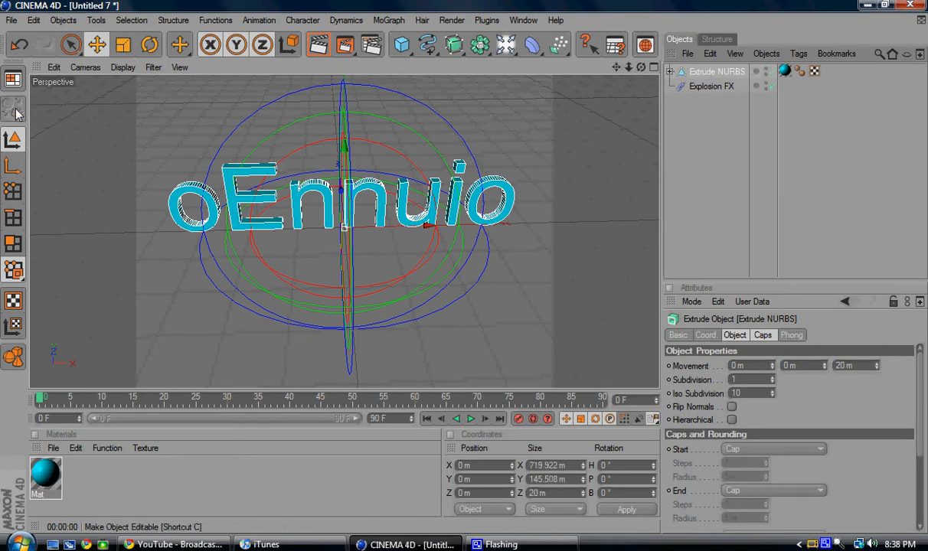
- Drag the Explosion FX deformer under the extruded oEnnuio text object
{"action": "left_click", "coordinate": [710, 86]}
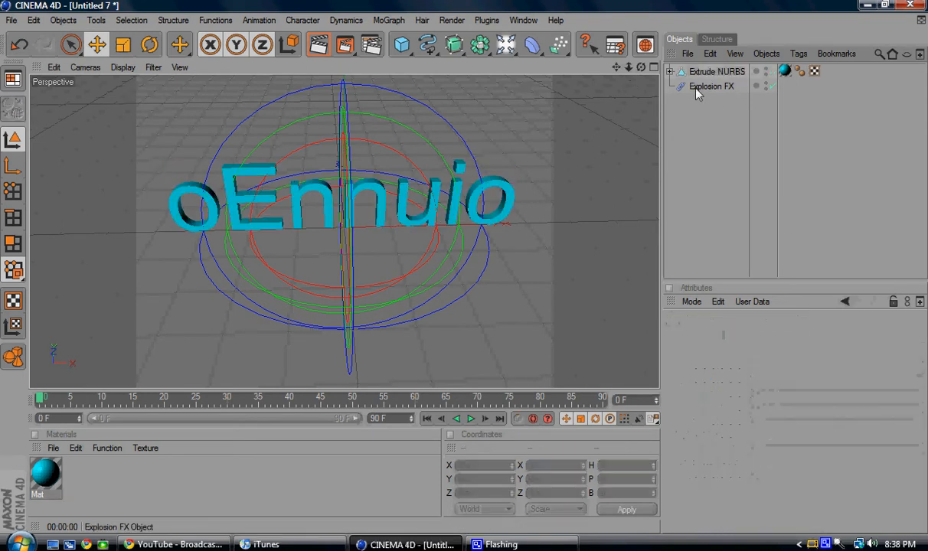
{"action": "left_click", "coordinate": [717, 71]}
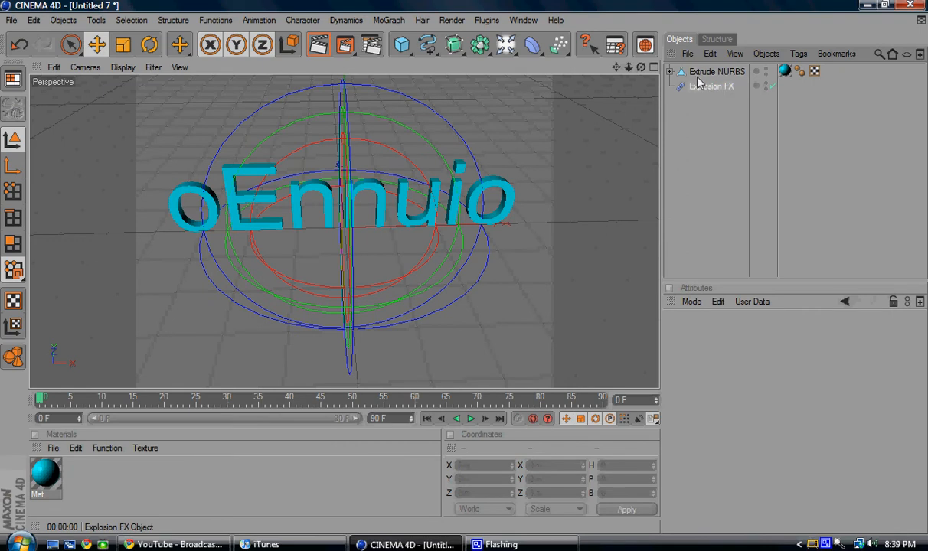
{"action": "left_click", "coordinate": [719, 86]}
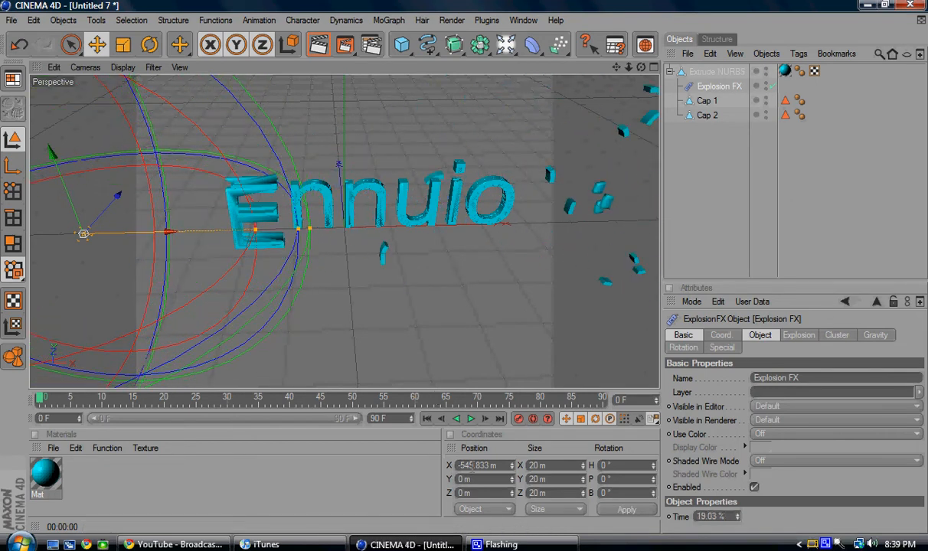
{"action": "mouse_move", "coordinate": [467, 272]}
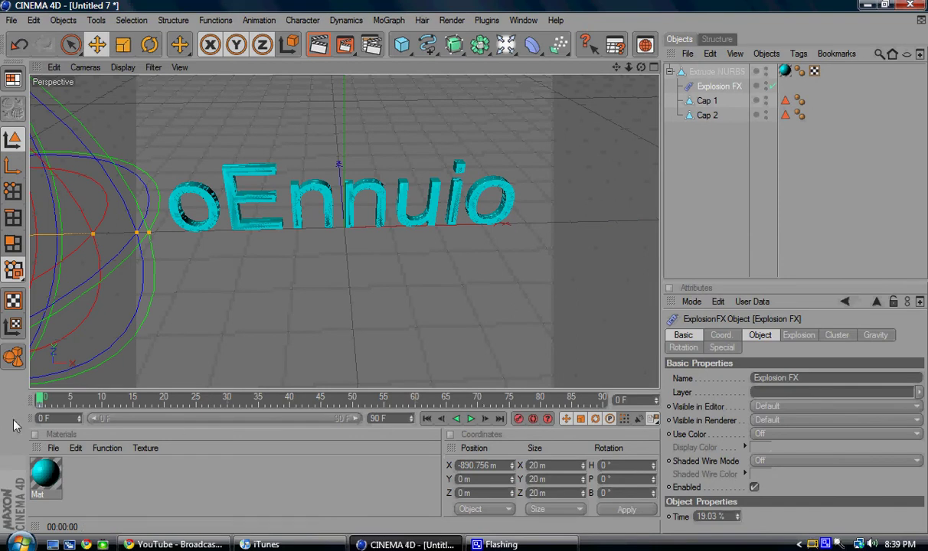
- Keyframe the Explosion FX position at the start and step through the timeline
{"action": "left_click", "coordinate": [385, 398]}
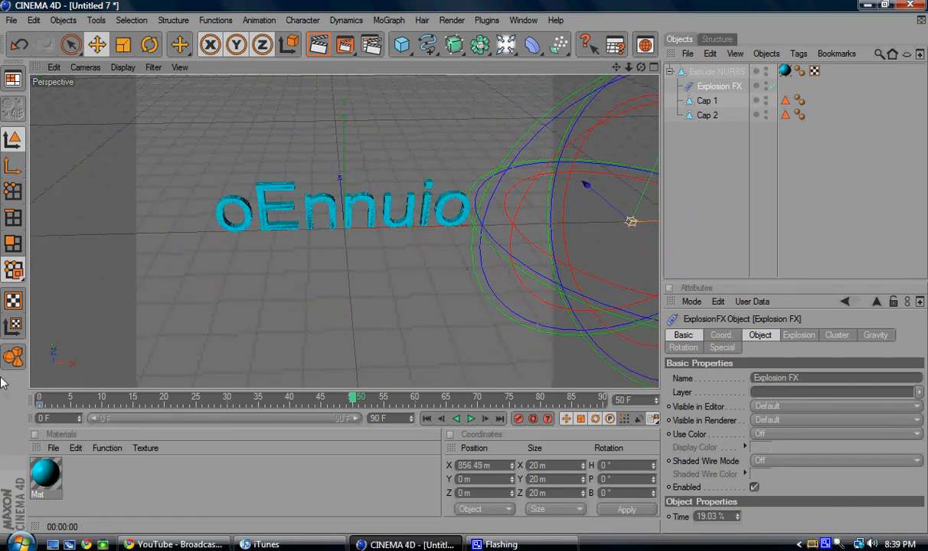
{"action": "left_click", "coordinate": [487, 418]}
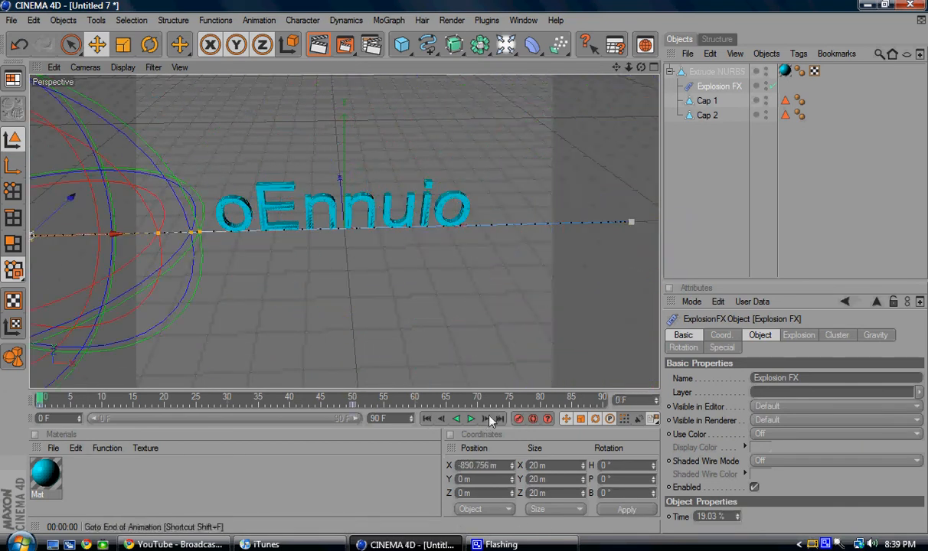
{"action": "left_click", "coordinate": [471, 418]}
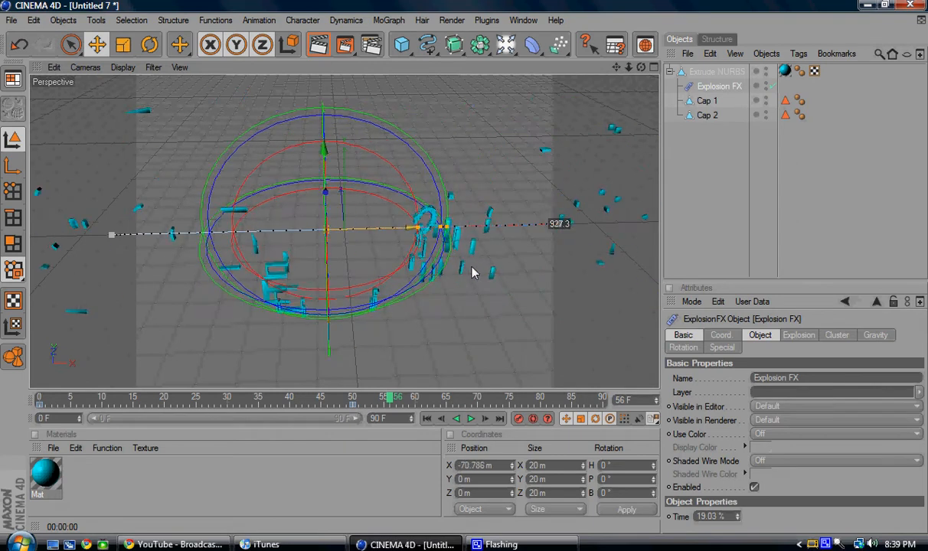
{"action": "left_click", "coordinate": [319, 45]}
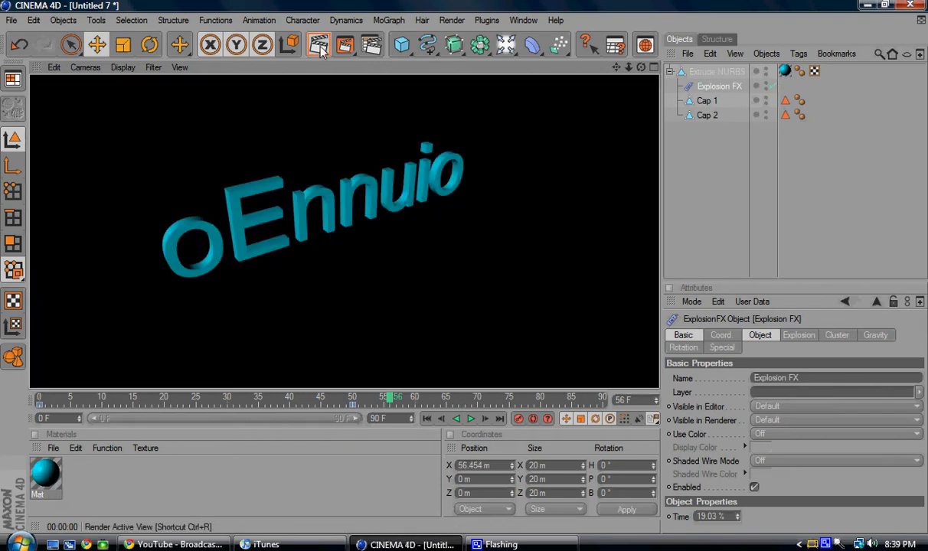
{"action": "left_click", "coordinate": [316, 44]}
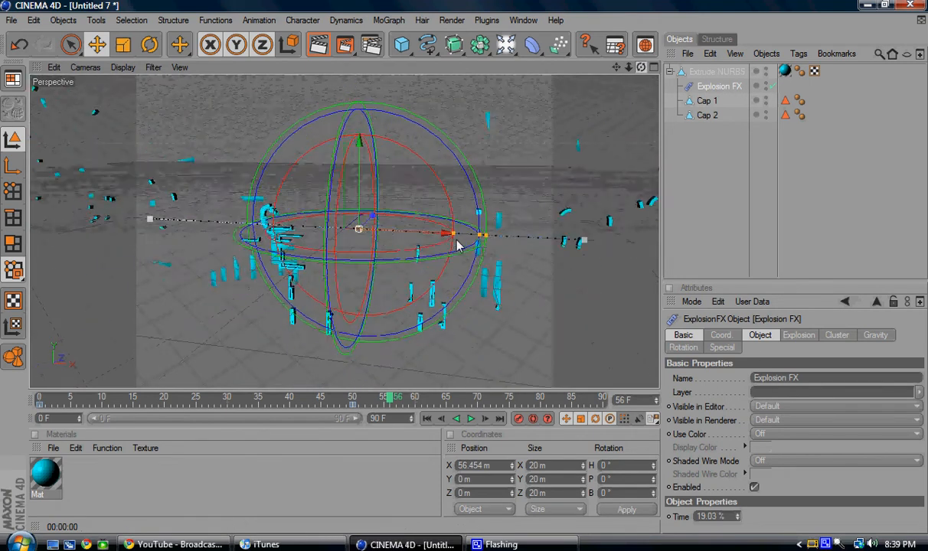
- Play the timeline repeatedly to watch oEnnuio shatter and reform
{"action": "left_click", "coordinate": [470, 419]}
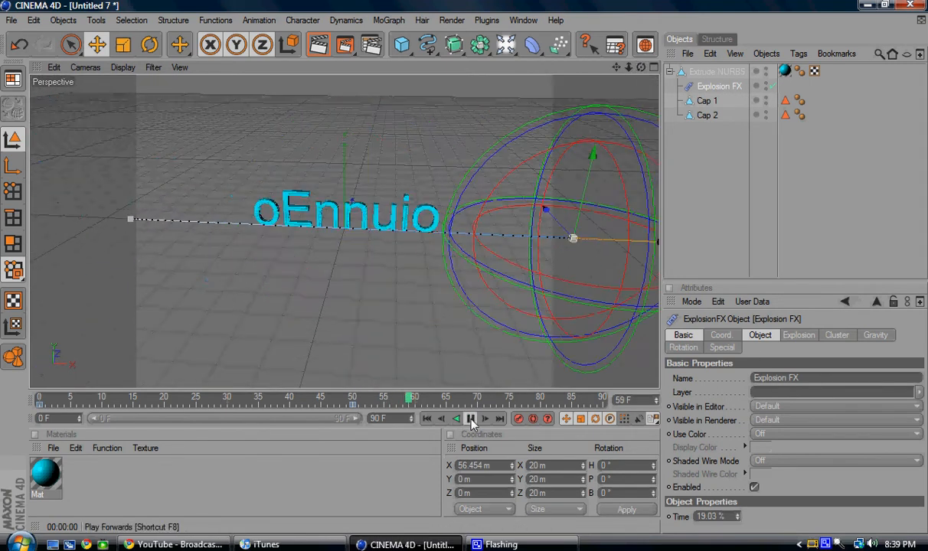
{"action": "left_click", "coordinate": [471, 419]}
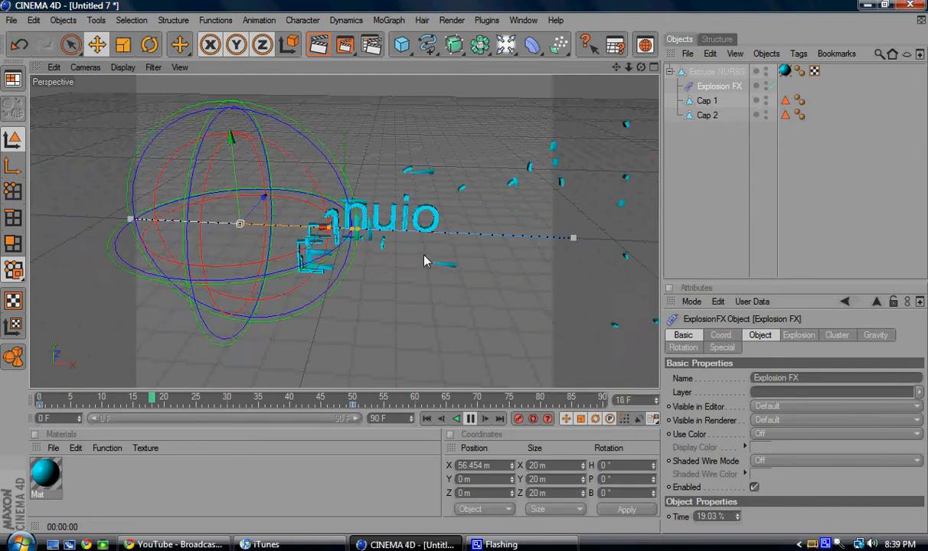
{"action": "left_click", "coordinate": [470, 418]}
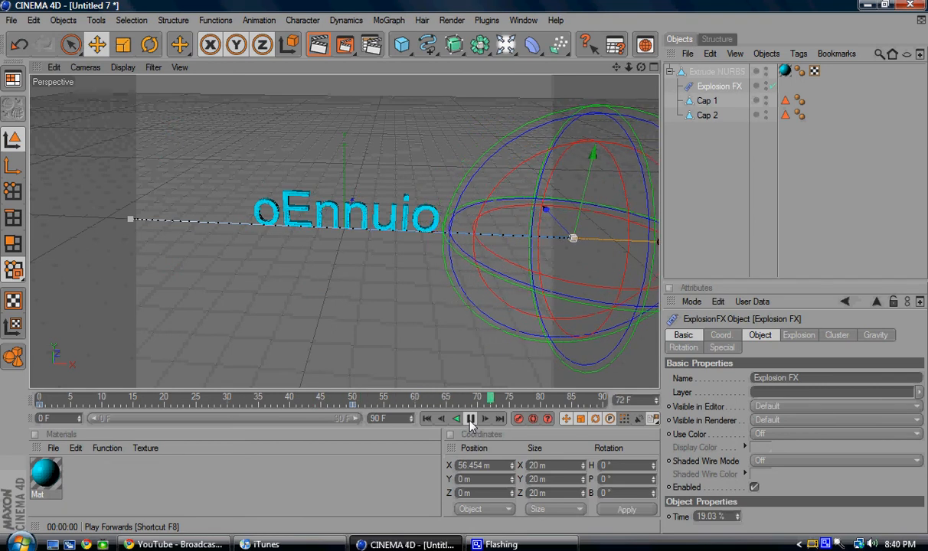
{"action": "left_click", "coordinate": [470, 418]}
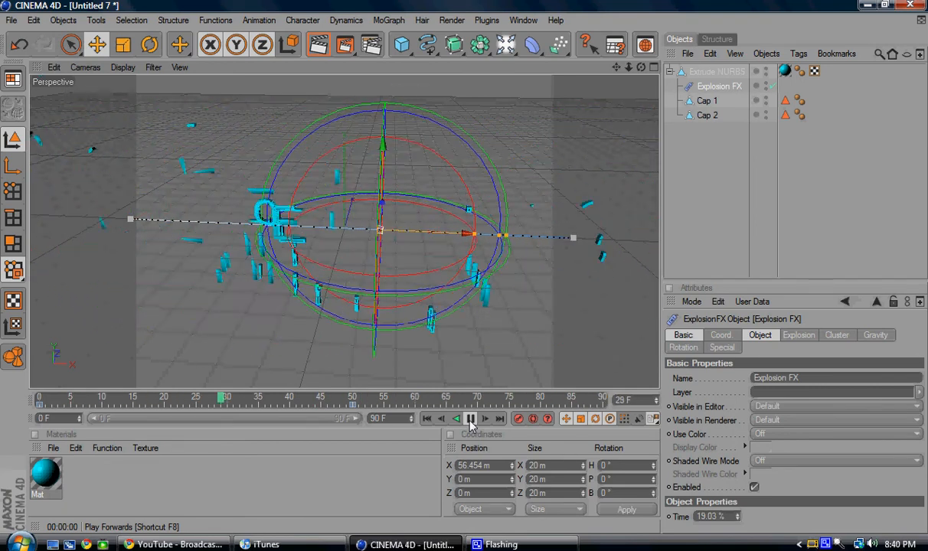
{"action": "left_click", "coordinate": [469, 419]}
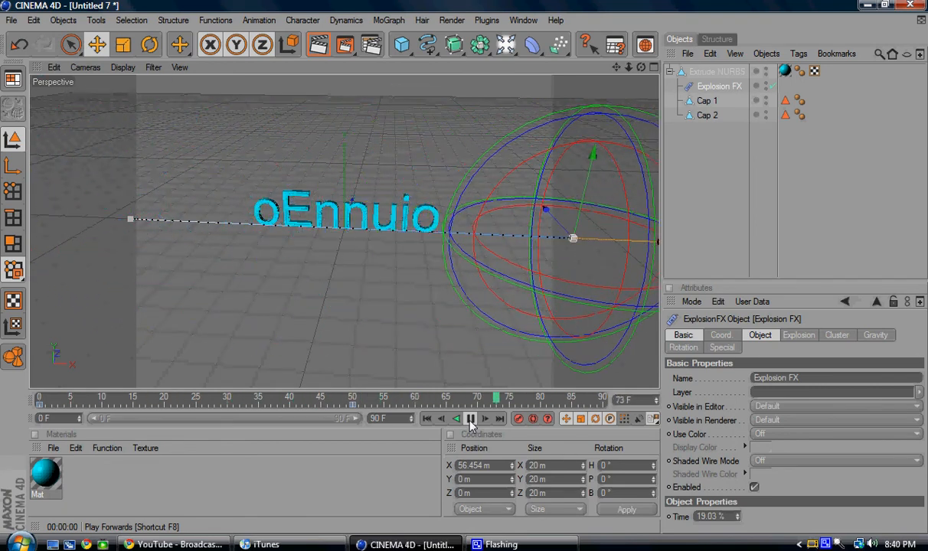